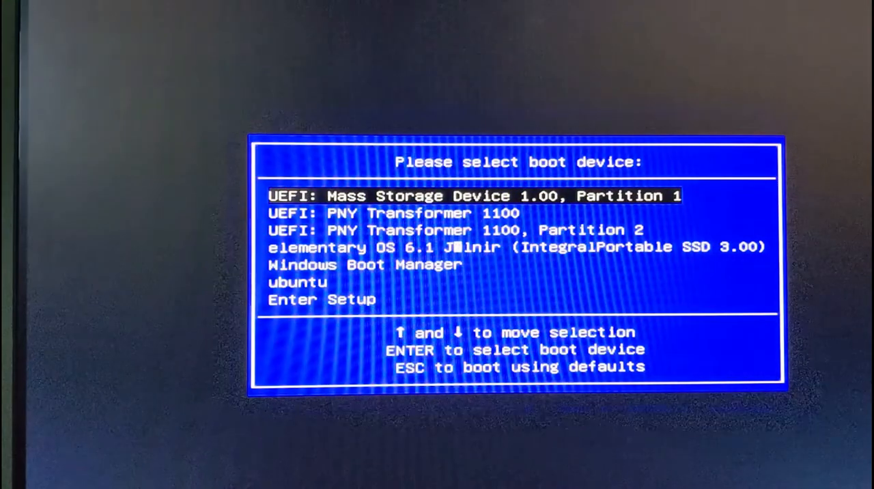
- Boot from 'UEFI: Mass Storage Device 1.00, Partition 1' in the UEFI boot menu
key(Down)
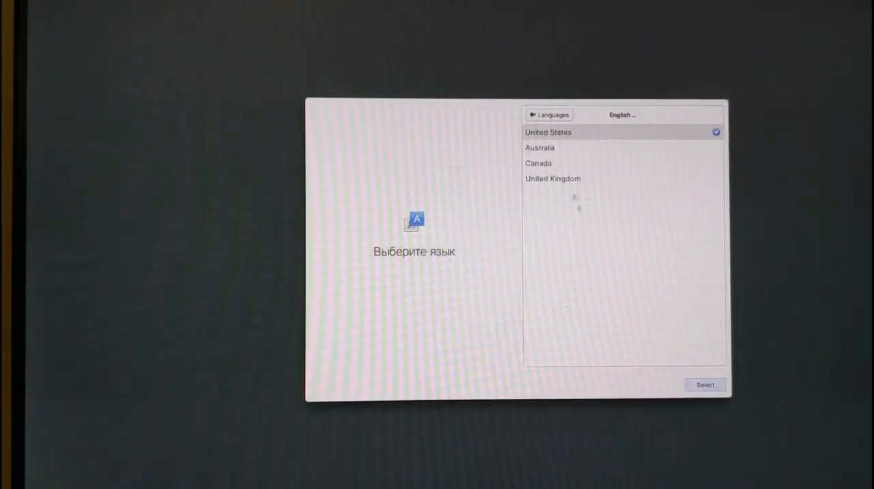
- Choose English (United Kingdom) language and keyboard, then erase and install onto Mass Storage Device
click(552, 178)
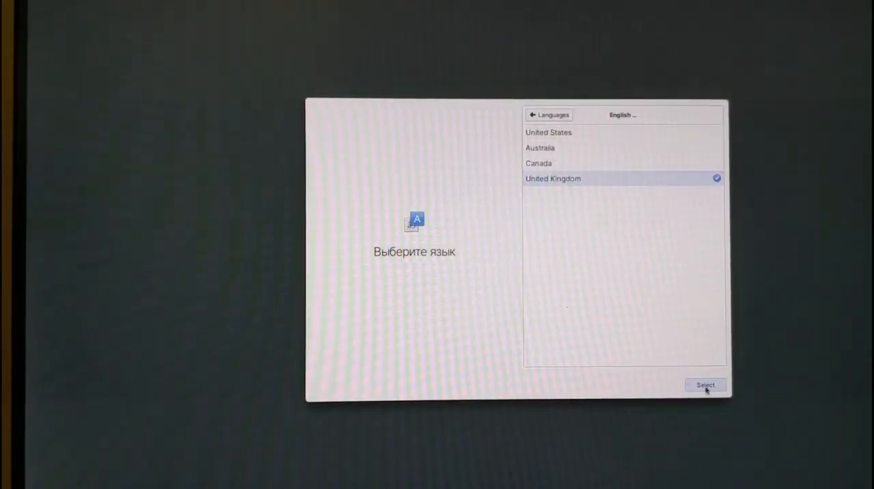
click(705, 384)
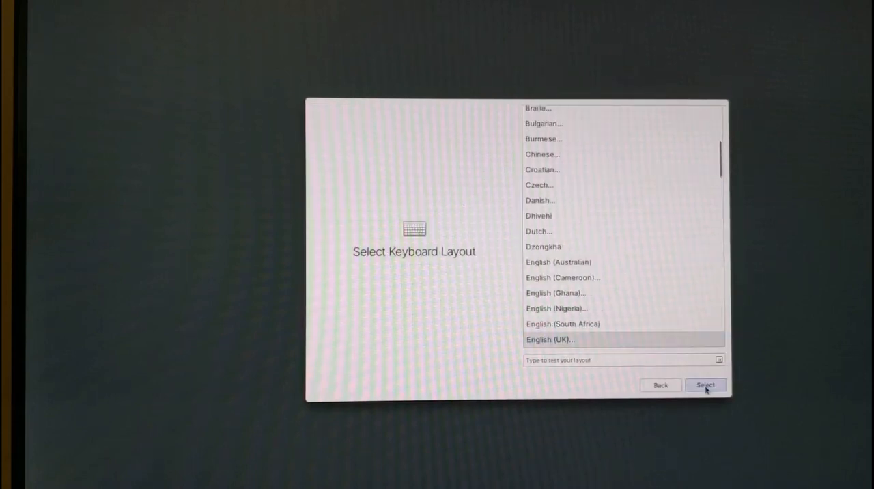
click(705, 384)
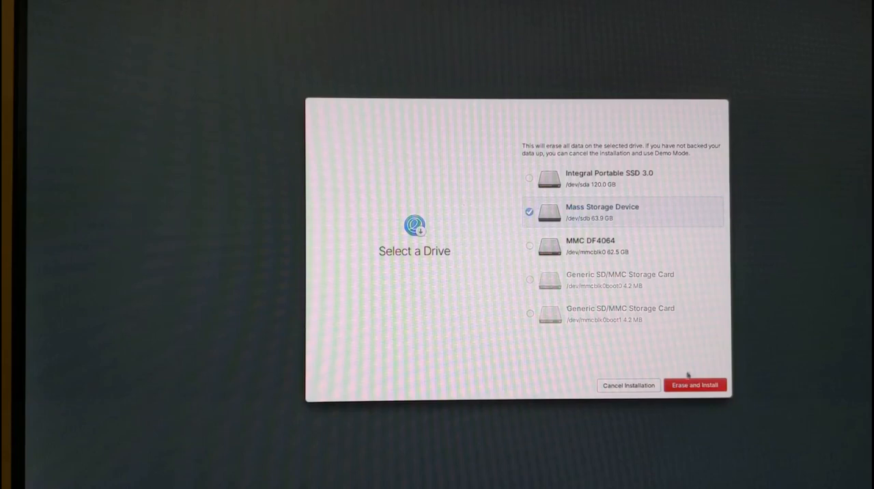
click(694, 384)
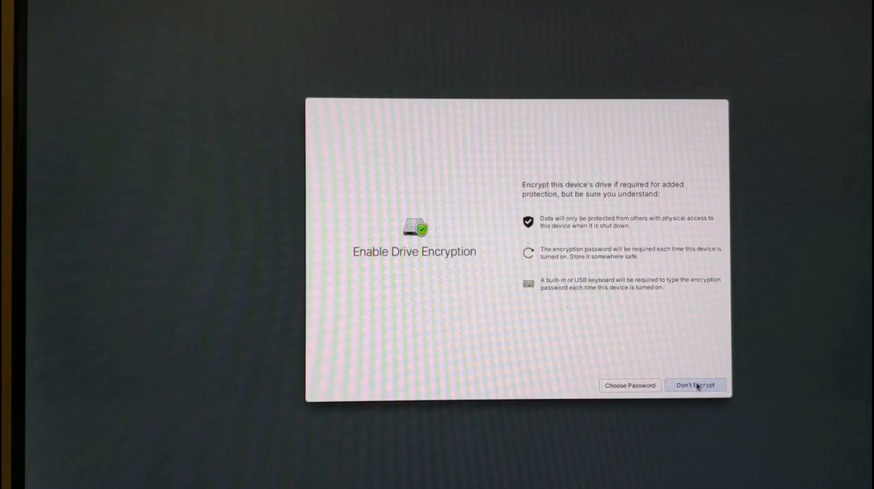
- Install without encryption, then boot elementary OS from the GRUB menu
click(695, 384)
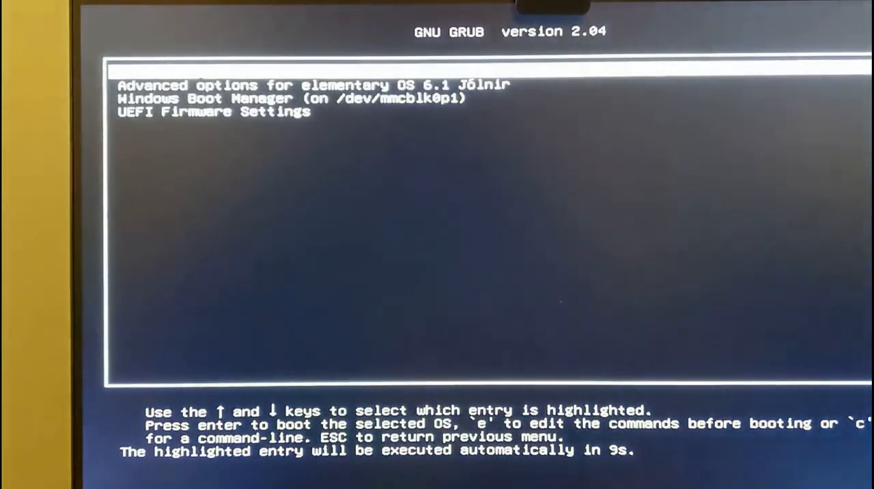
key(Return)
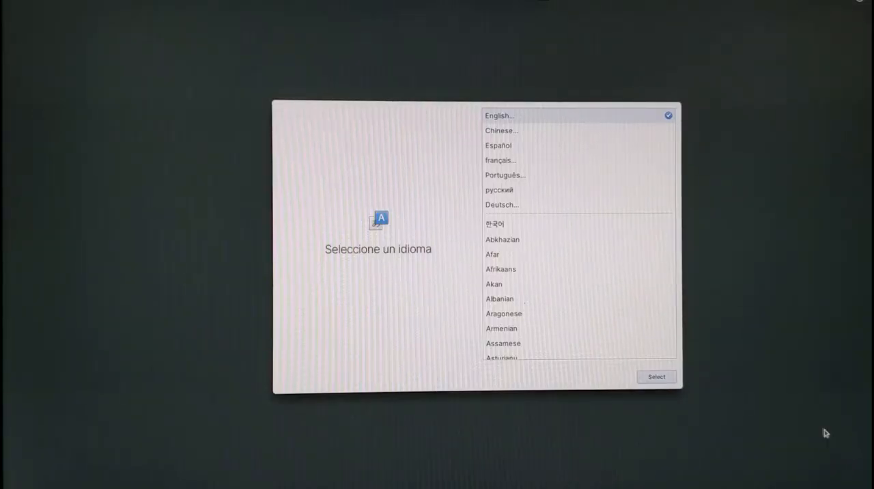
- Confirm English language and the Default English (UK) keyboard layout
click(656, 376)
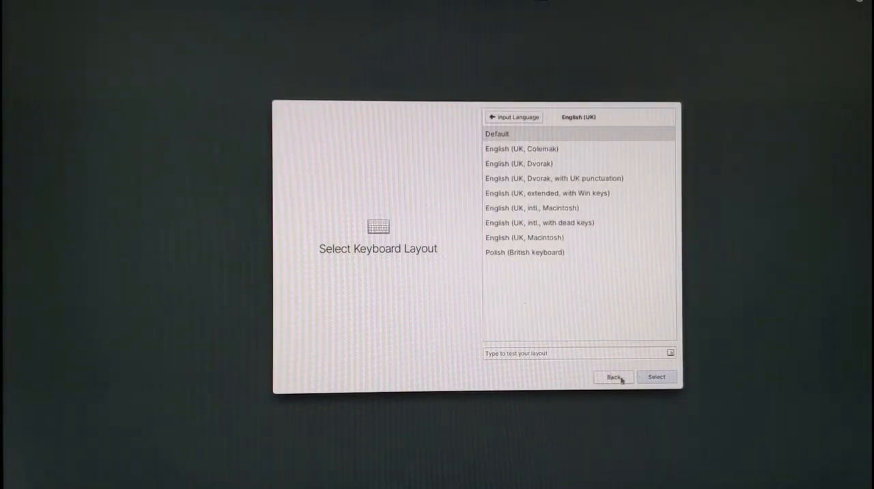
click(655, 377)
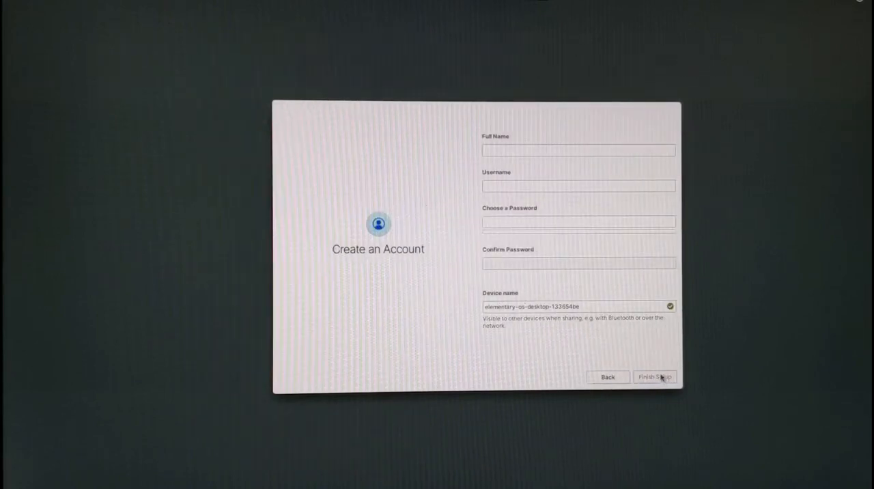
- Create account 'gary' with a password and device name eledemo, and finish setup
click(578, 150)
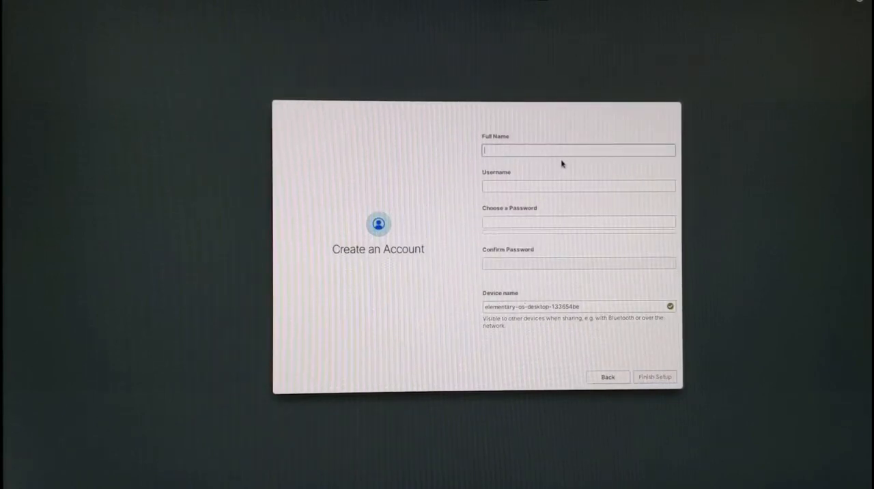
text(gary)
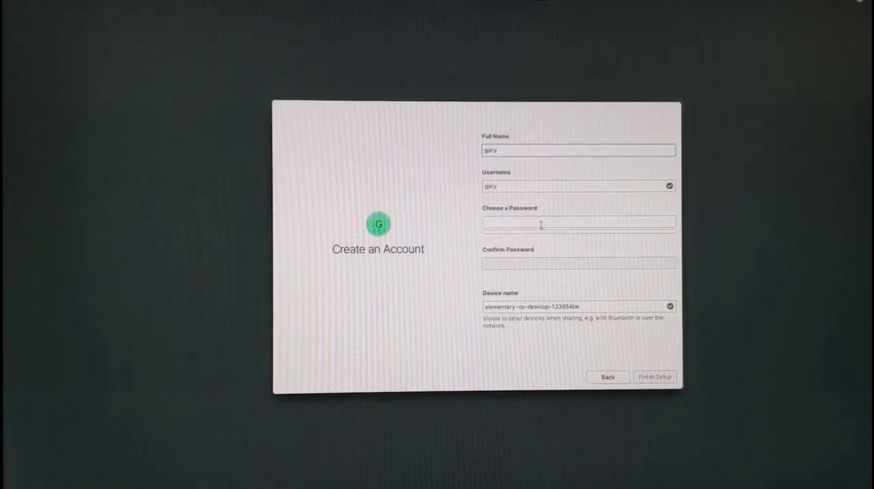
text(••)
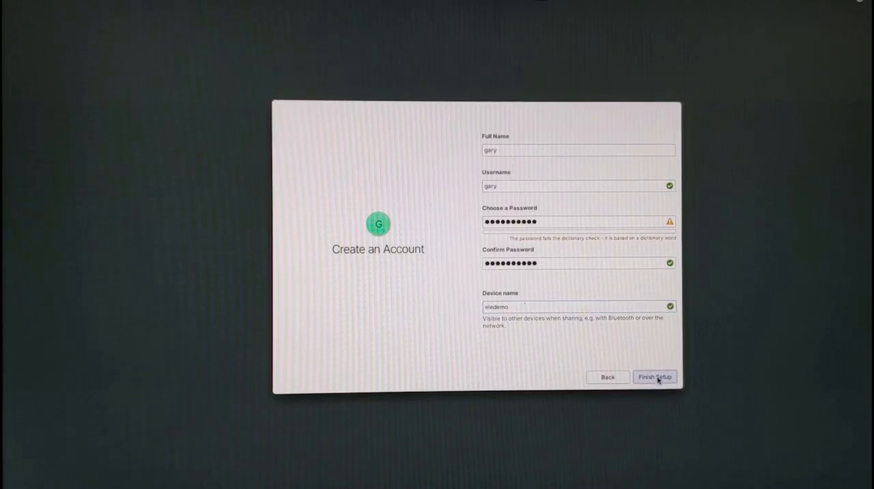
click(653, 376)
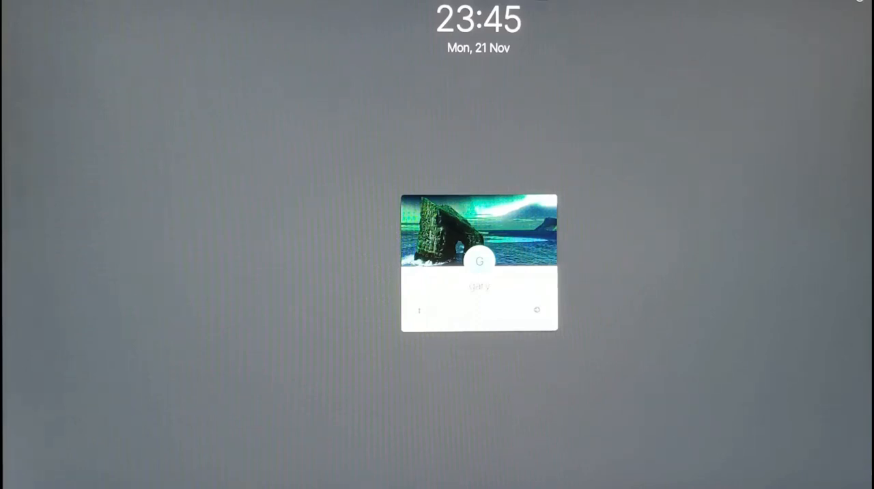
- Enter the password for 'gary' on the login screen
text(password)
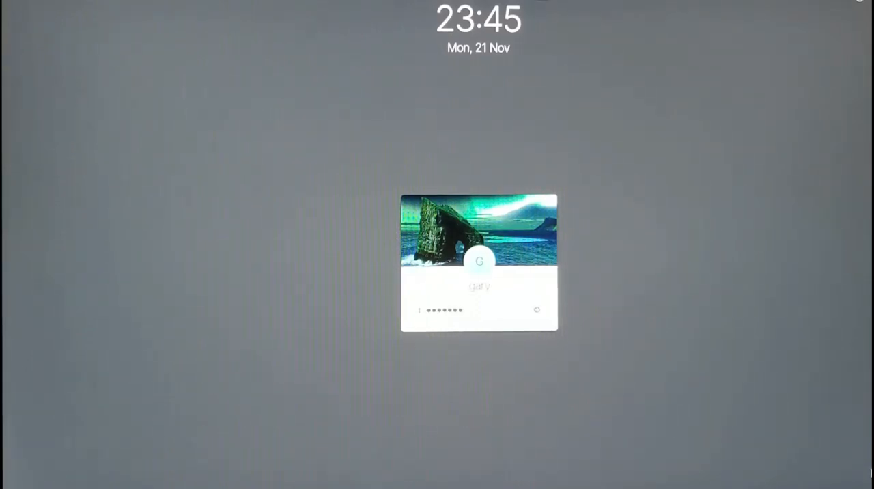